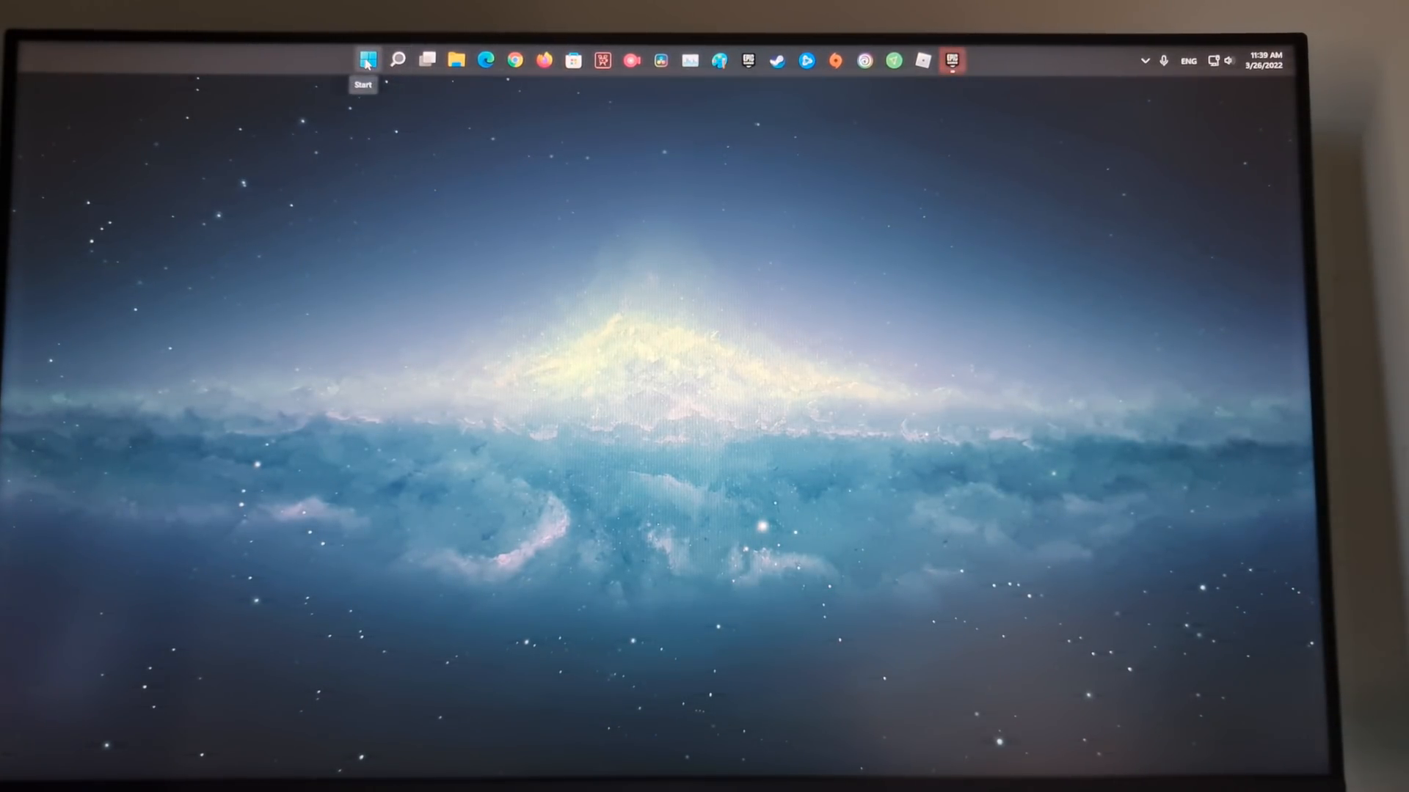
- Show the Start menu's power options: Sleep, Shut down and Restart
left_click(367, 59)
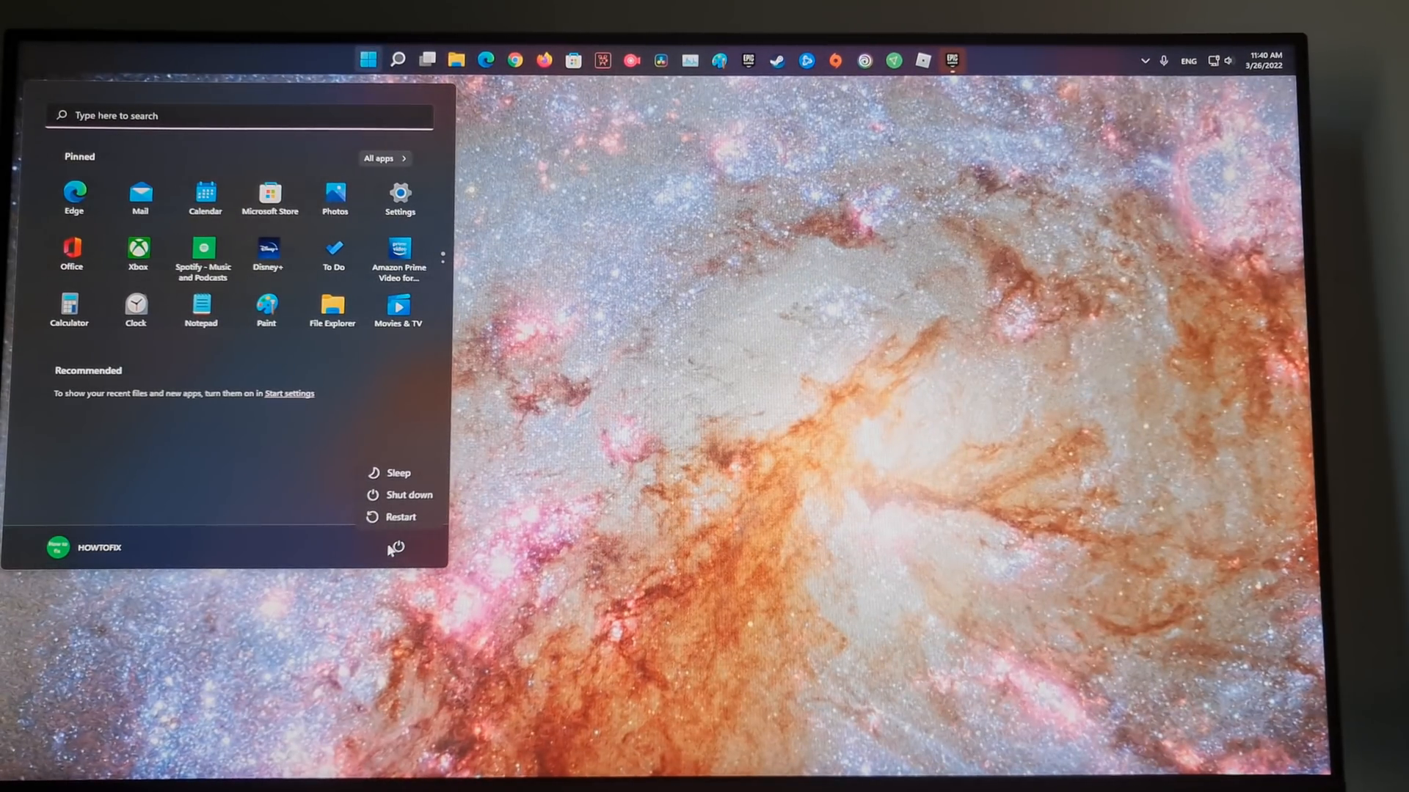
- Restart the PC and enter the ASUS UEFI BIOS EZ Mode overview
left_click(400, 516)
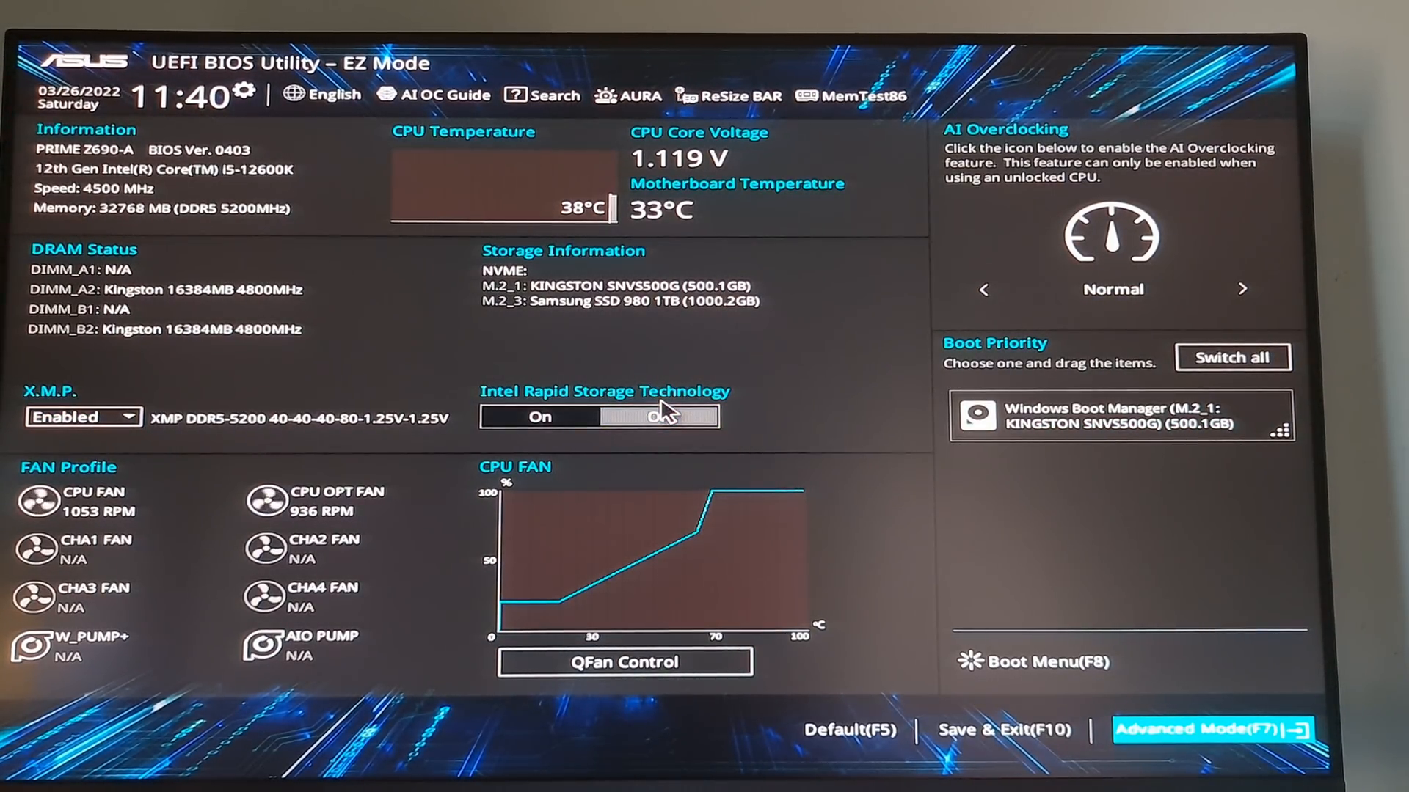
- Set PTT to Enable in Advanced > PCH-FW Configuration and acknowledge the encryption notice
left_click(1212, 729)
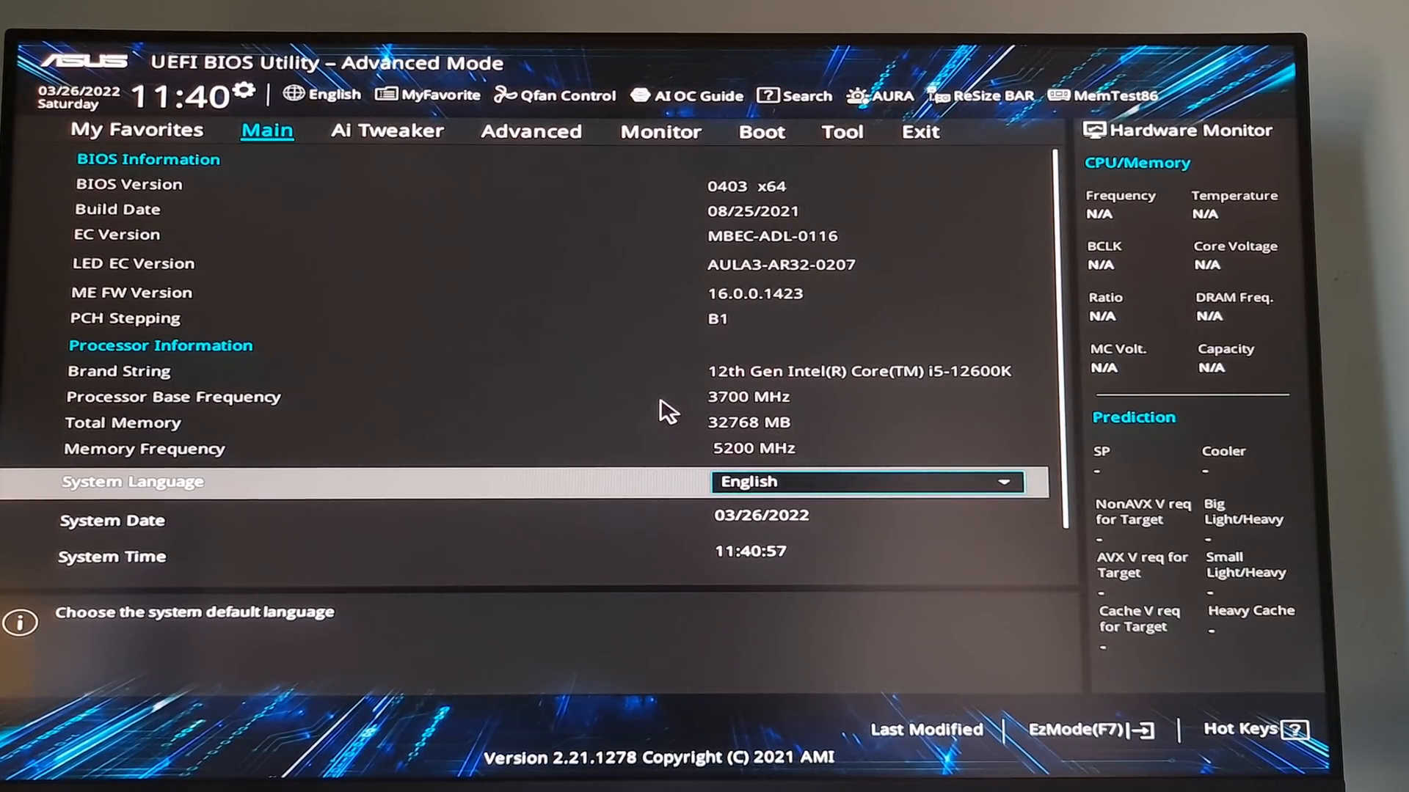
left_click(387, 131)
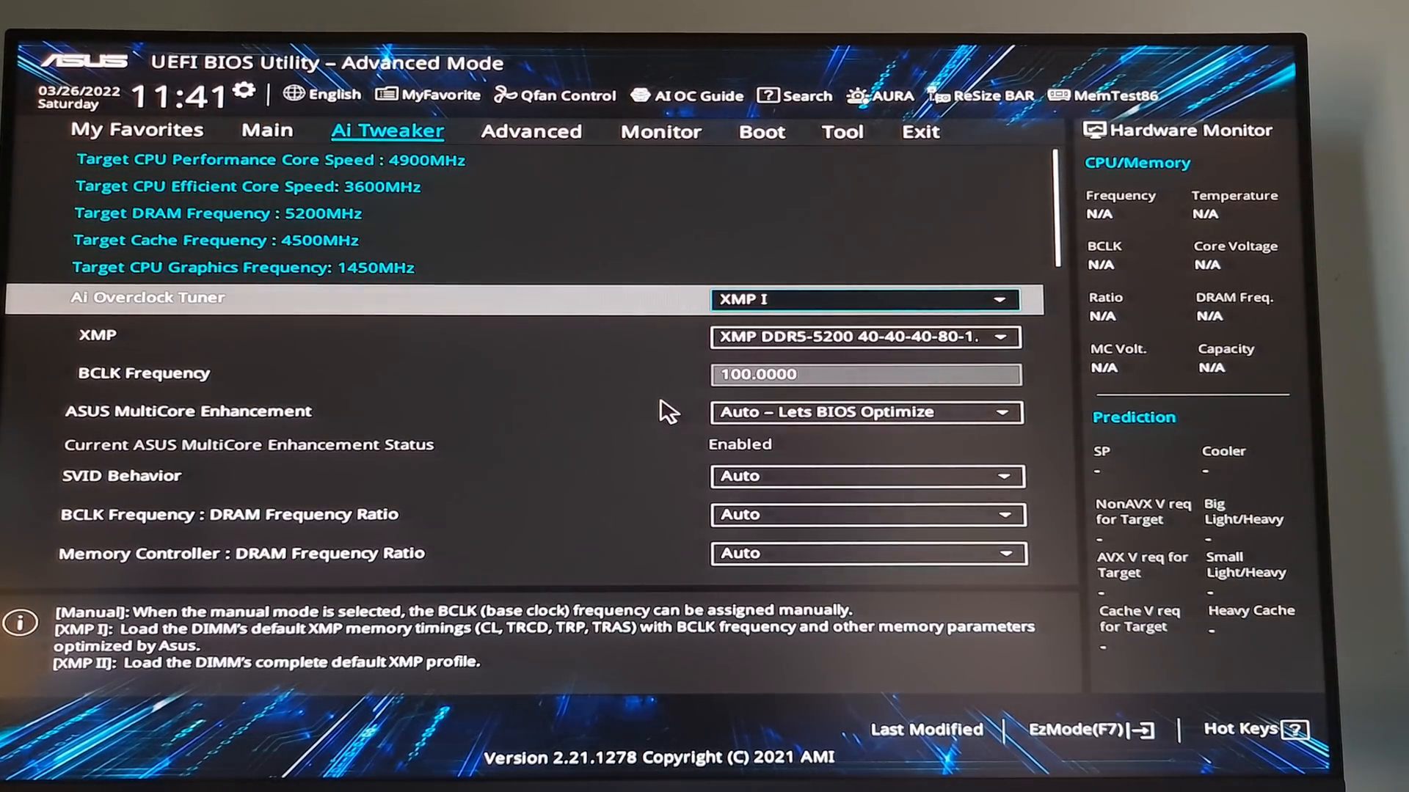
left_click(531, 133)
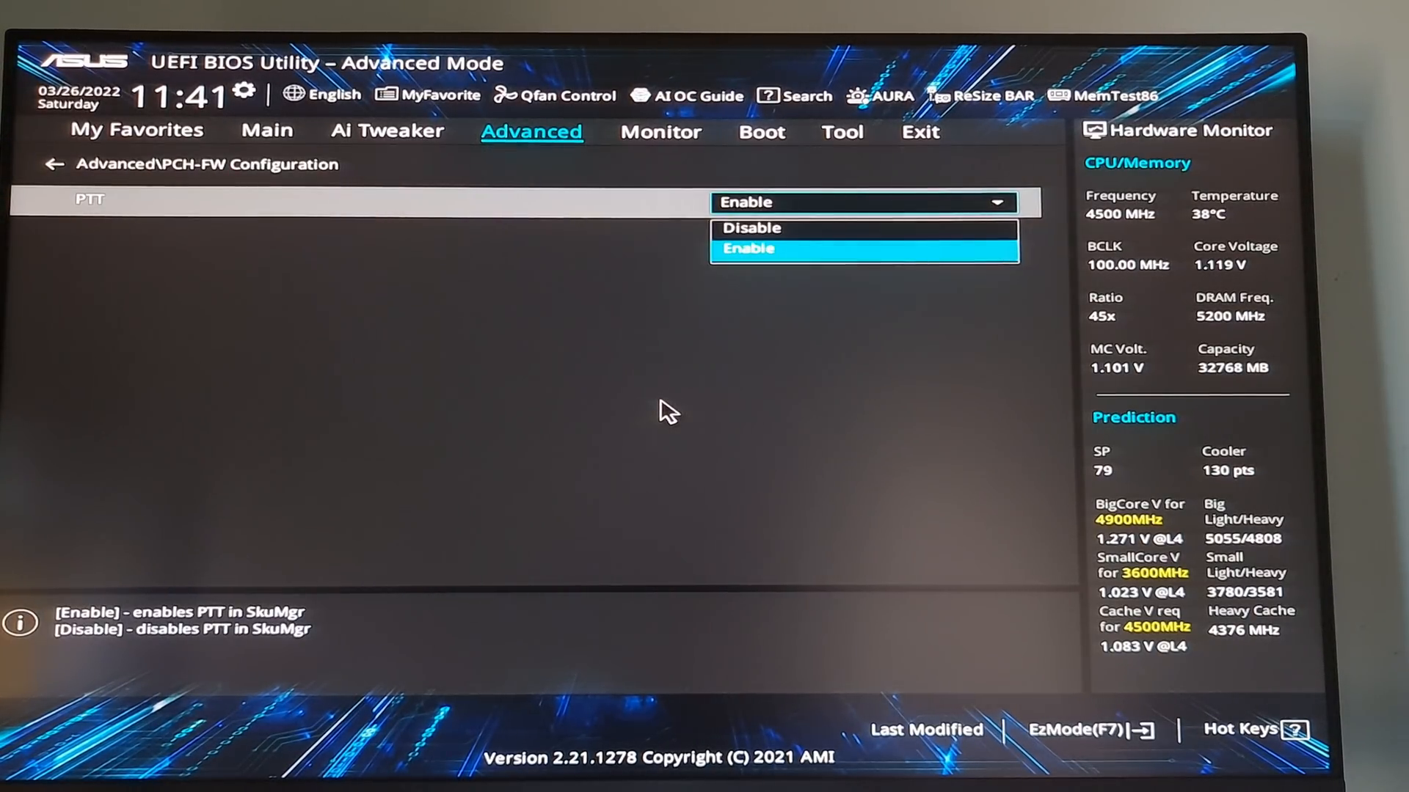
left_click(749, 248)
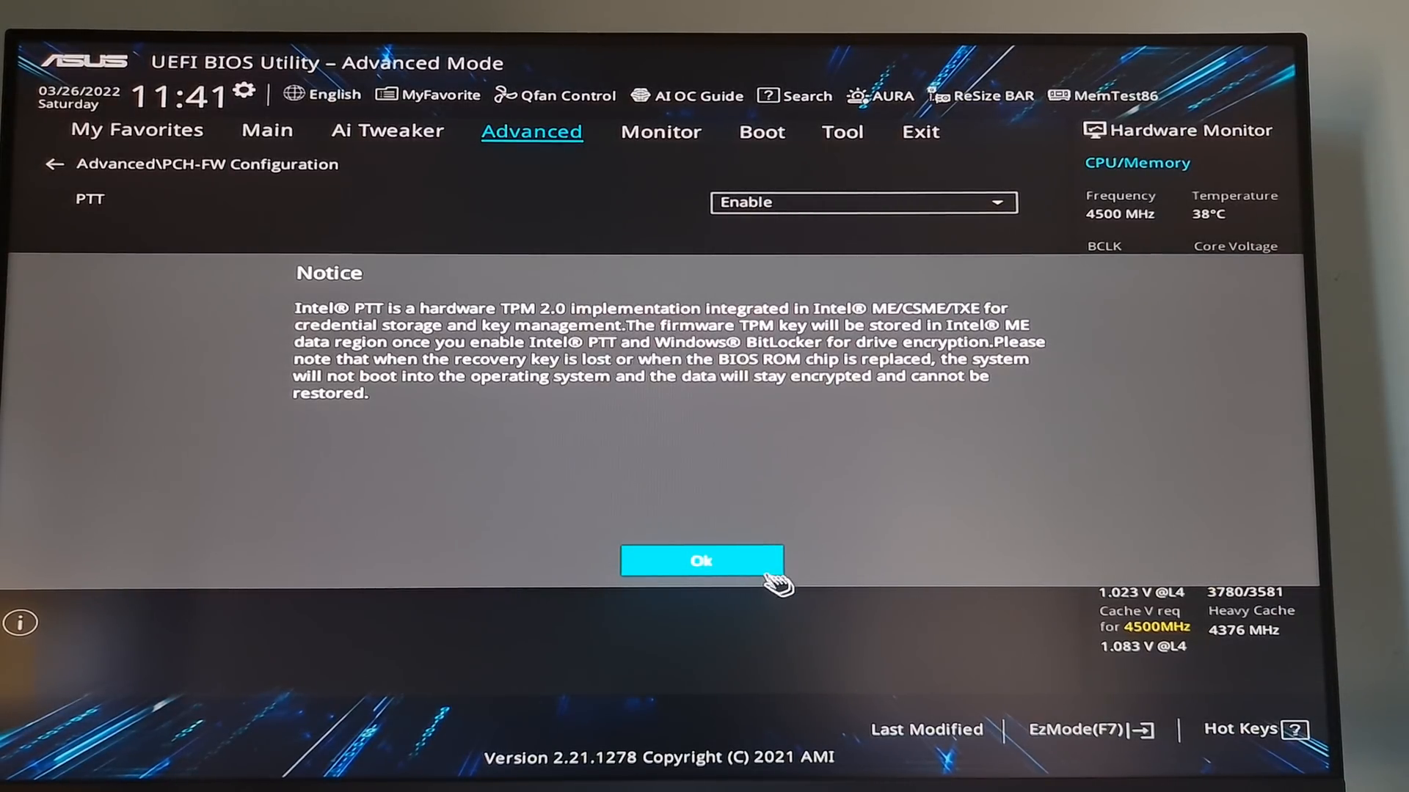
left_click(701, 560)
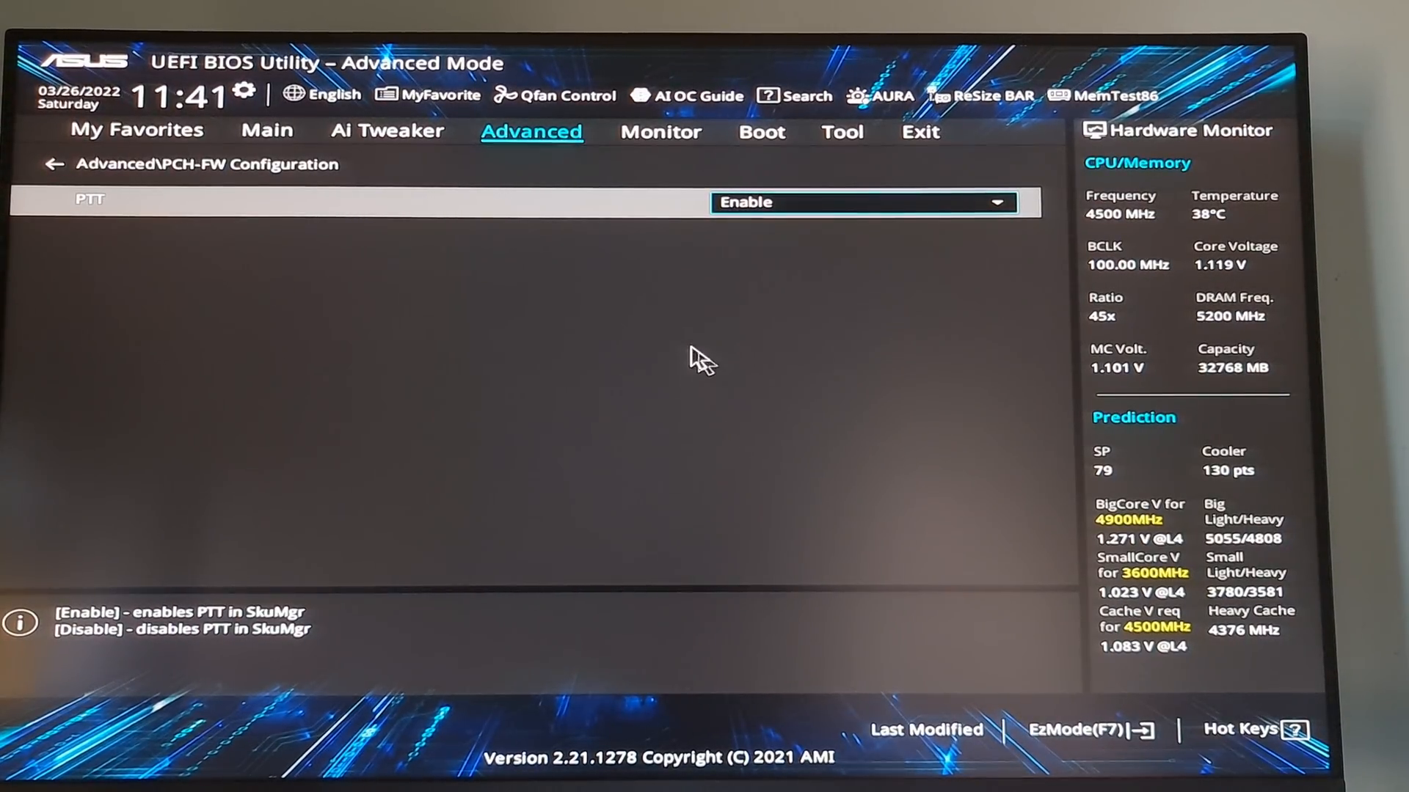
- Set Secure Boot OS Type to Windows UEFI mode in the Boot section
left_click(660, 132)
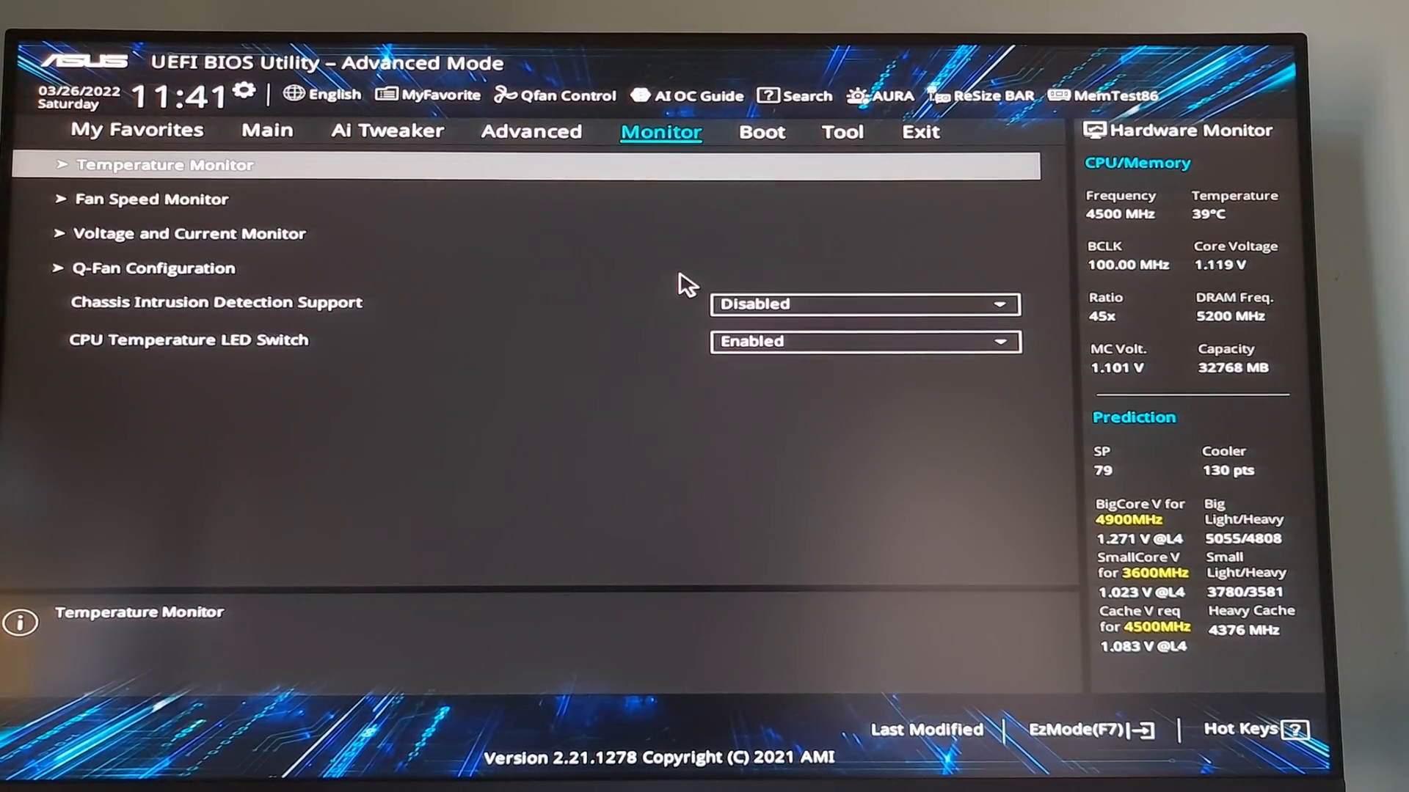
left_click(762, 132)
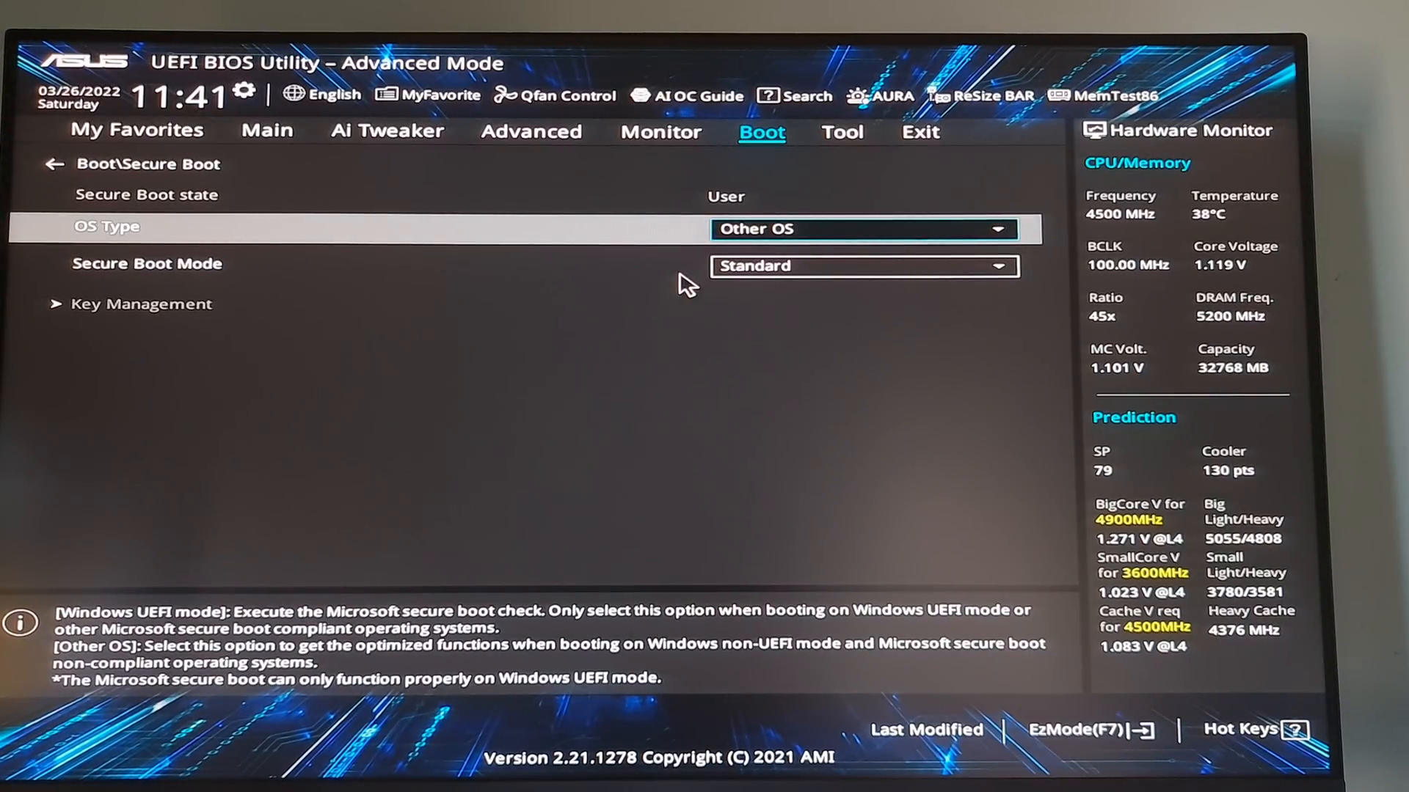
left_click(864, 229)
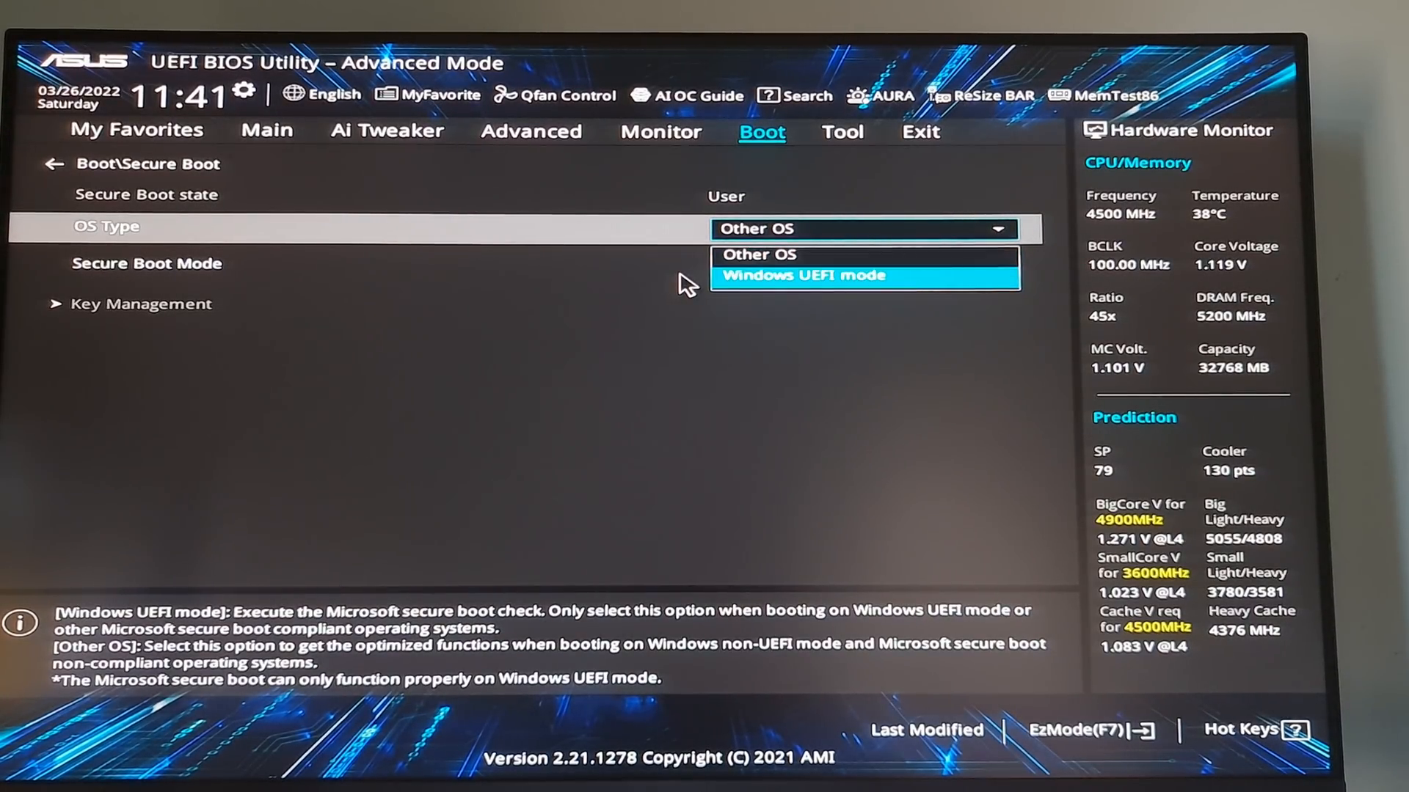
left_click(804, 276)
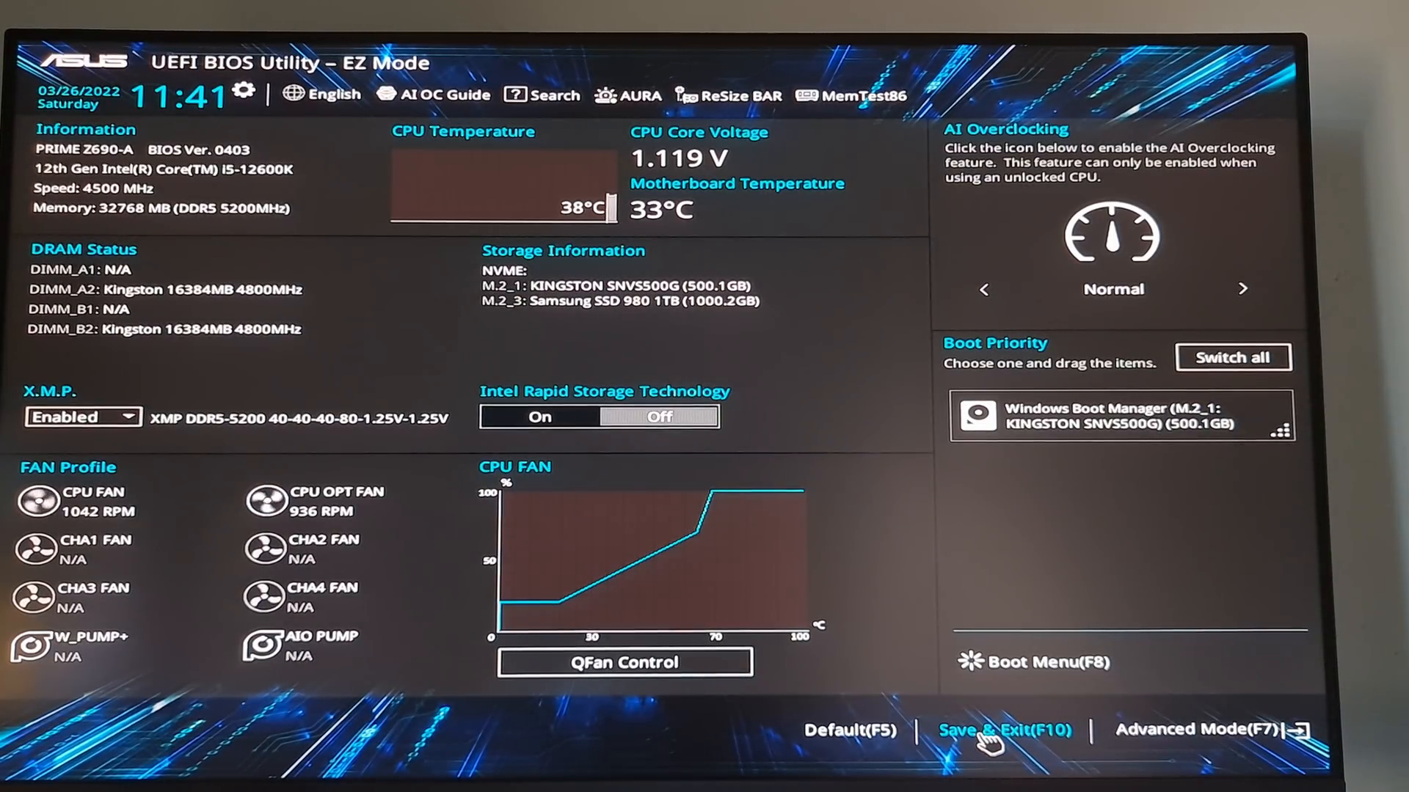
- Save changes and reset, then search for 'valorant' once Windows returns
left_click(998, 748)
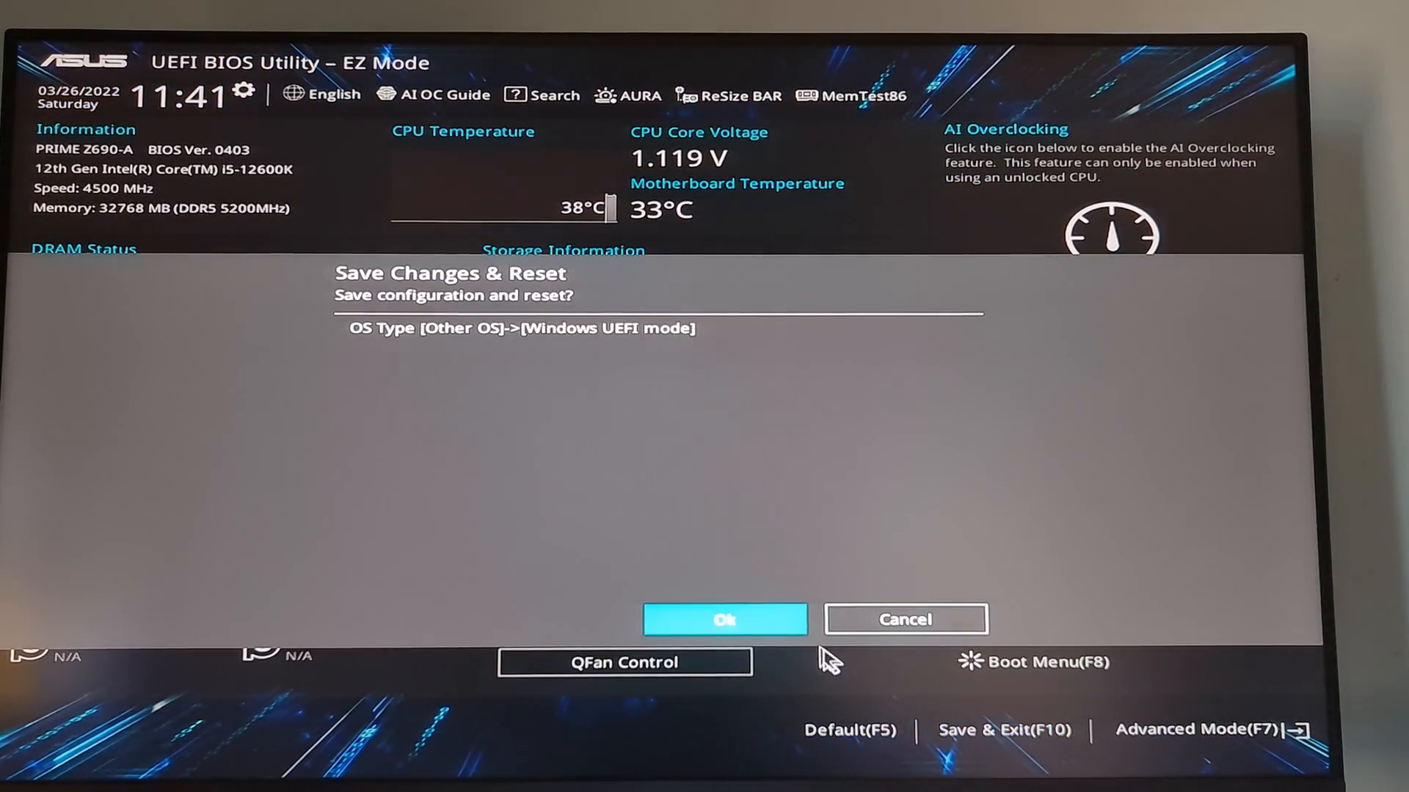
mouse_move(710, 414)
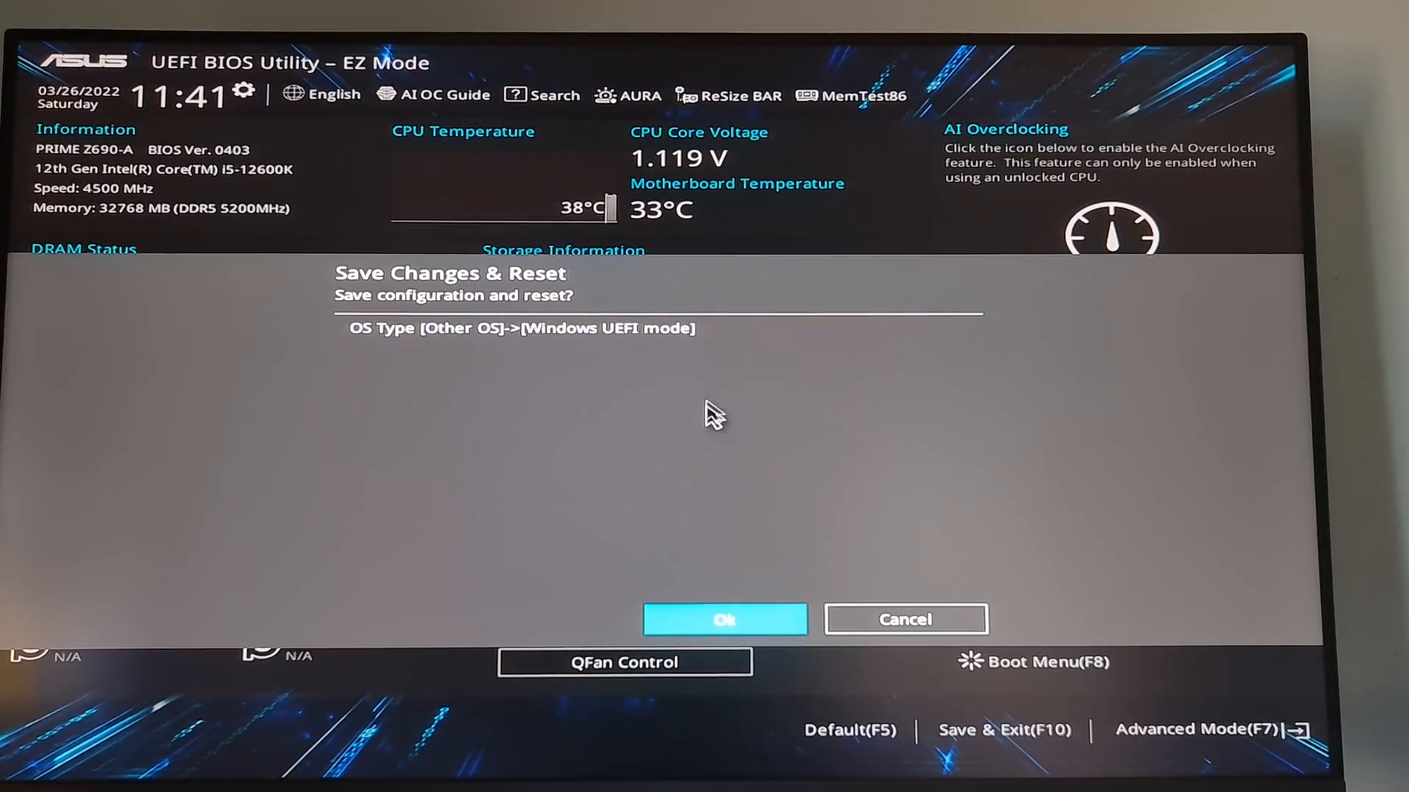
left_click(725, 619)
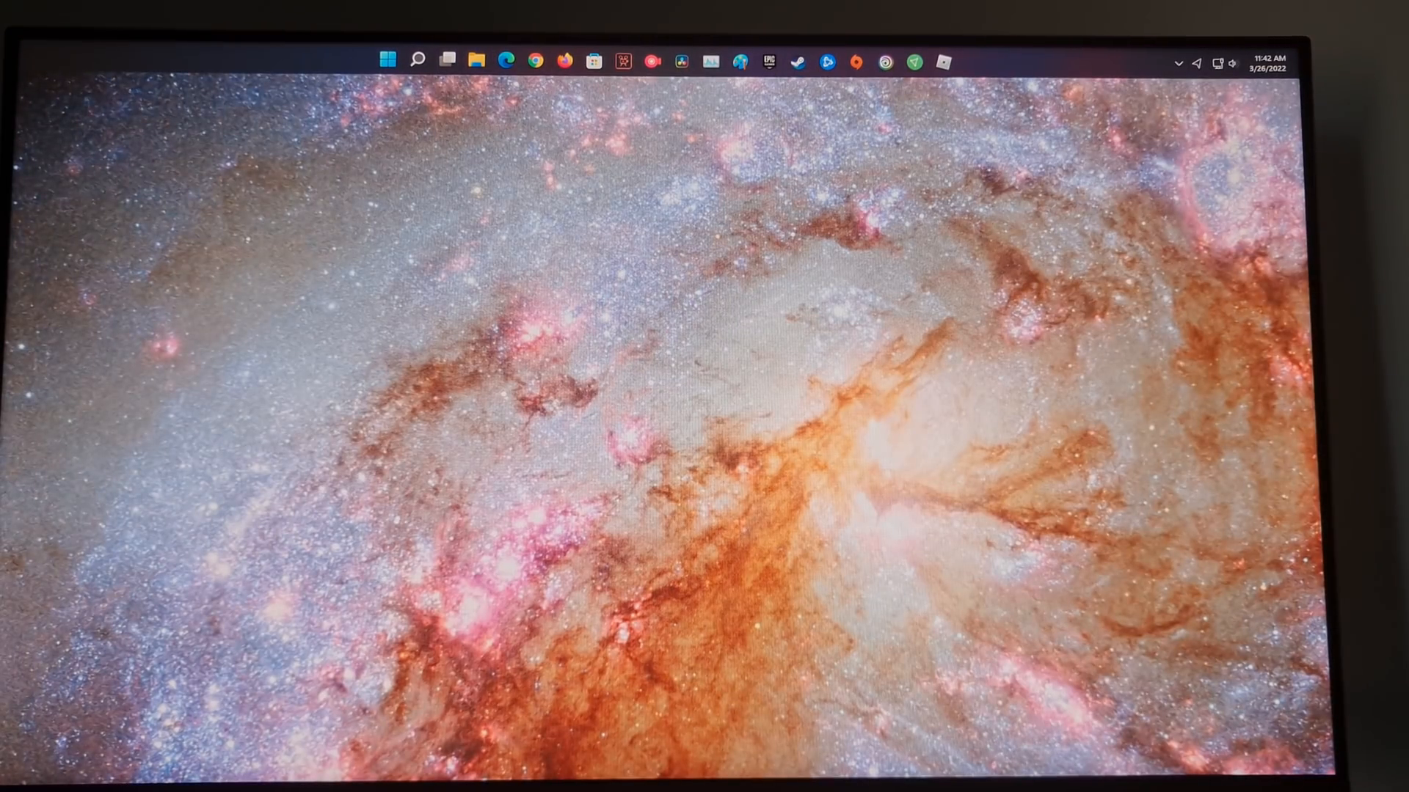
type("valorant")
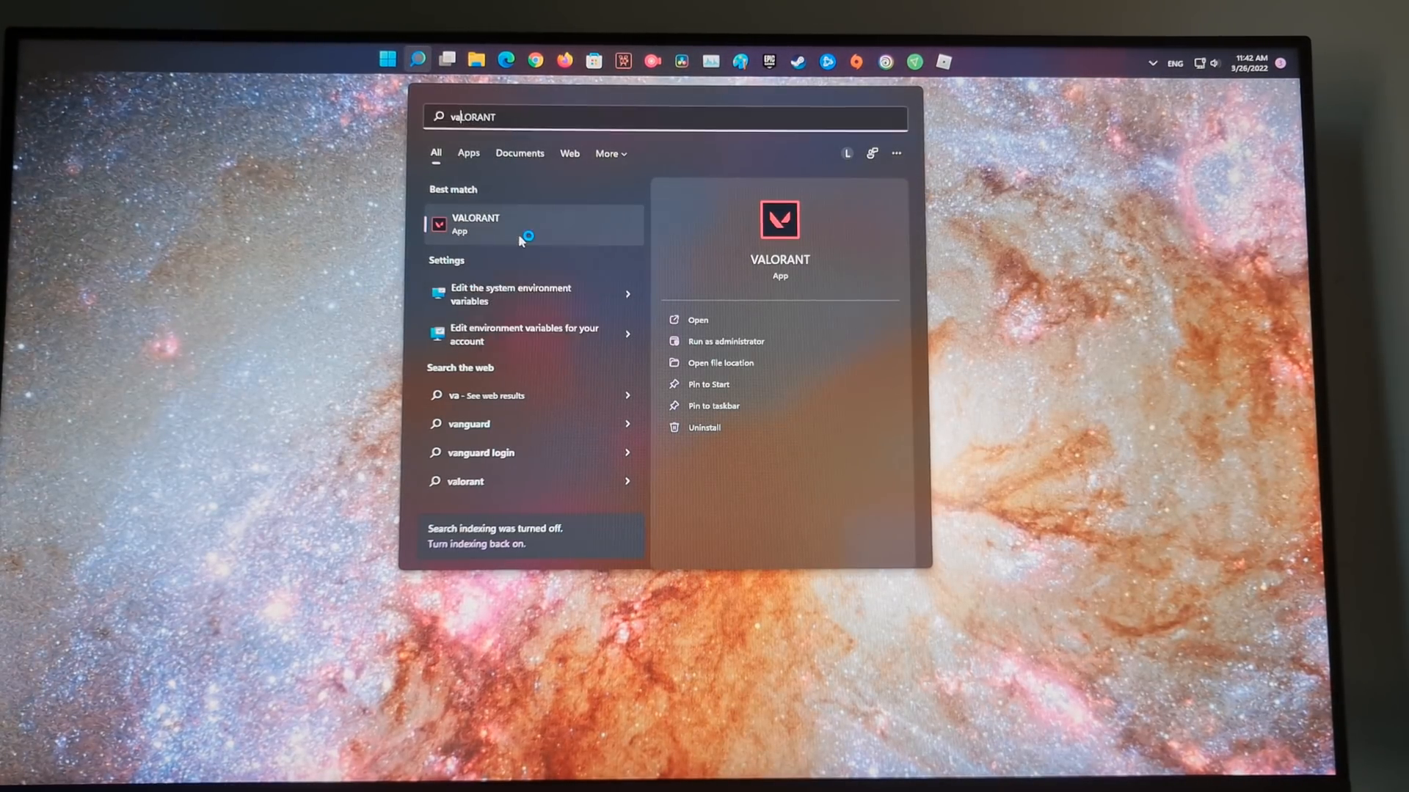